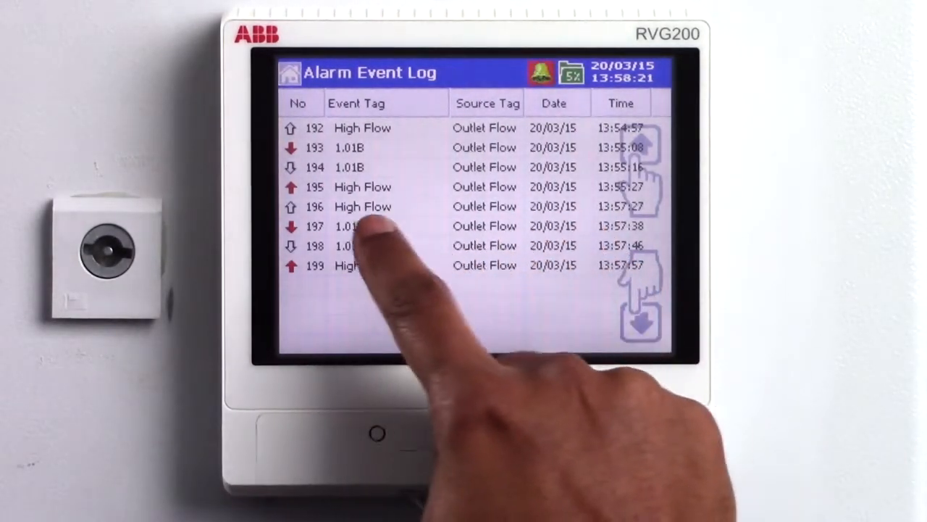
Step: Select an entry in the Alarm Event Log to review the Outlet Flow High Flow and 1.01B alarms
{"action": "left_click", "coordinate": [290, 73]}
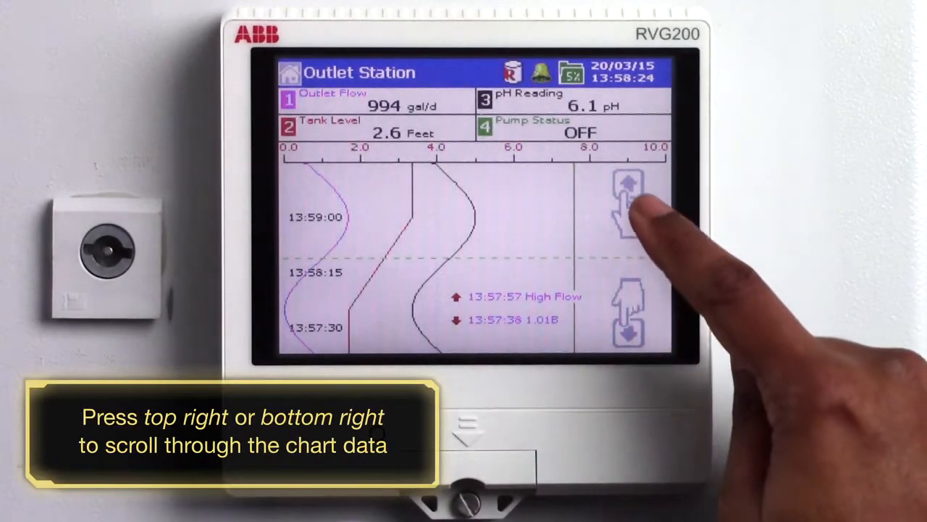
Step: Cycle the Outlet Station chart scale to the Pump Status OFF/Active channel
{"action": "left_click", "coordinate": [628, 195]}
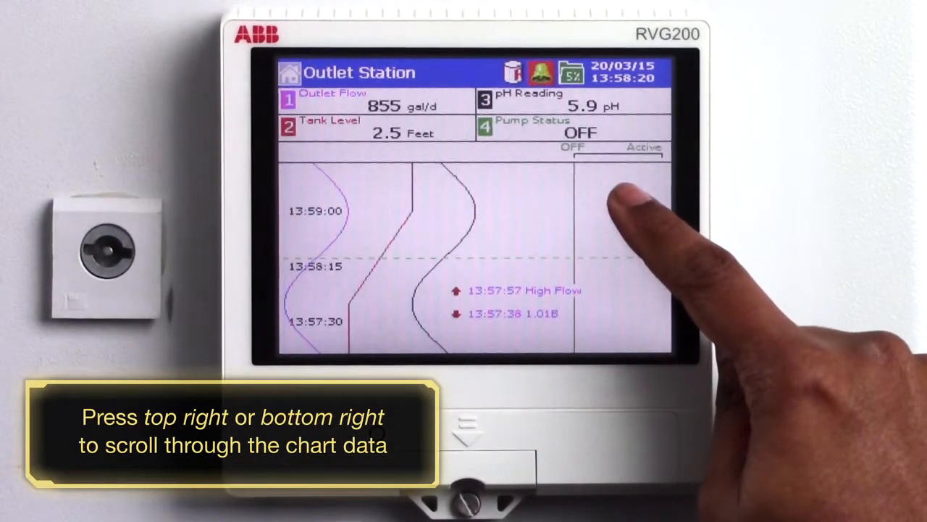